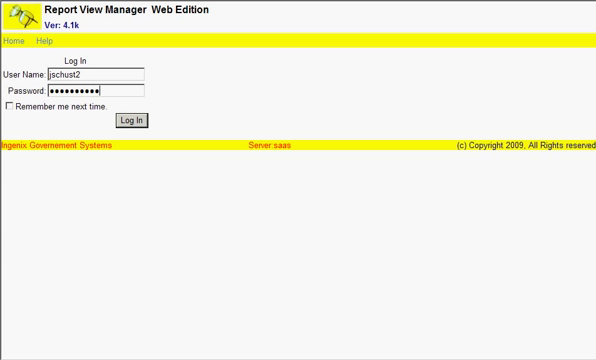
- Log in to Report View Manager with the pre-filled user name and password
{"action": "left_click", "coordinate": [18, 105]}
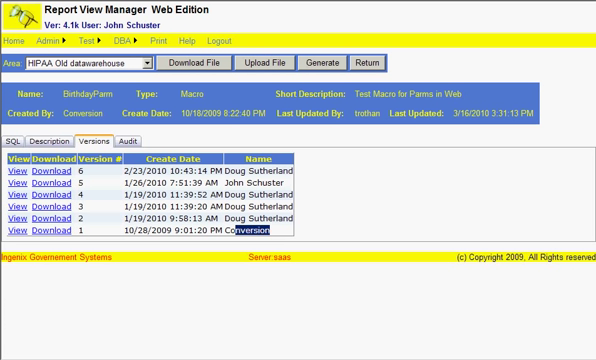
- Double-click 'Conversion' in the version 1 row of BirthdayParm's version history
{"action": "double_click", "coordinate": [255, 236]}
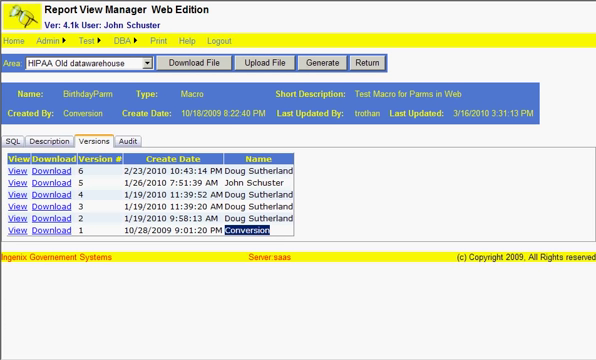